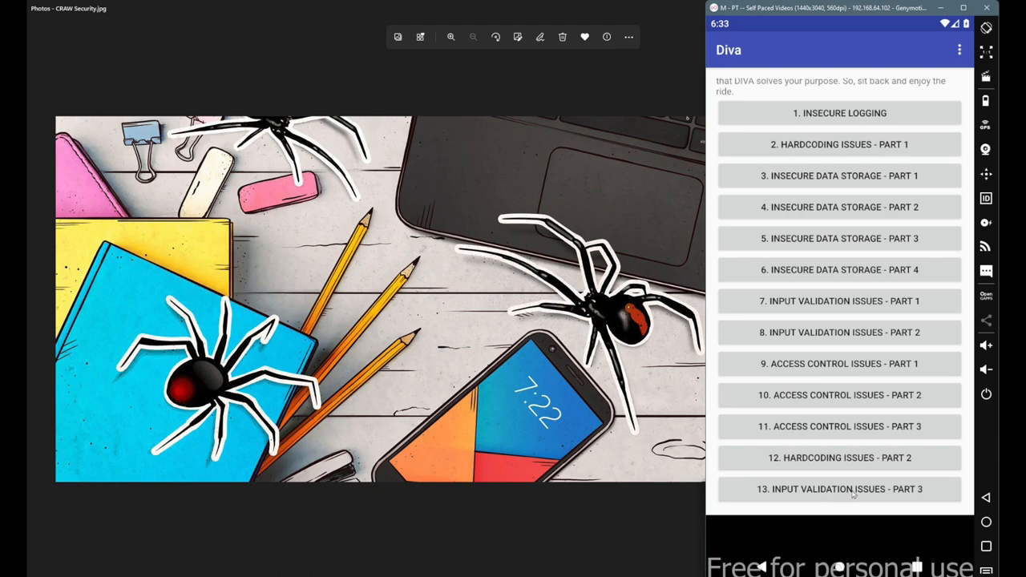
# Open challenge 13, Input Validation Issues - Part 3, from the DIVA list
pyautogui.click(839, 489)
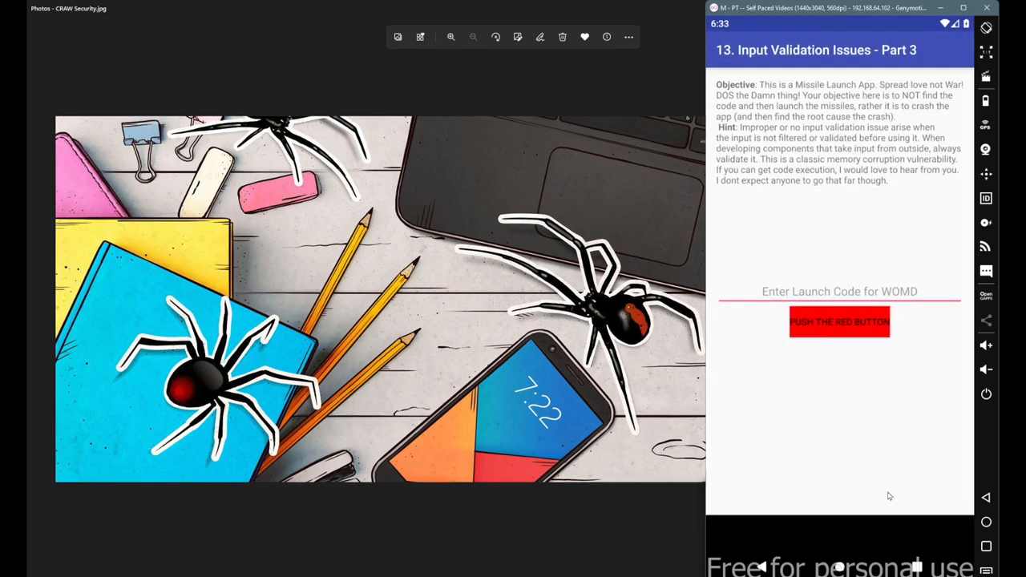
pyautogui.moveTo(767, 92)
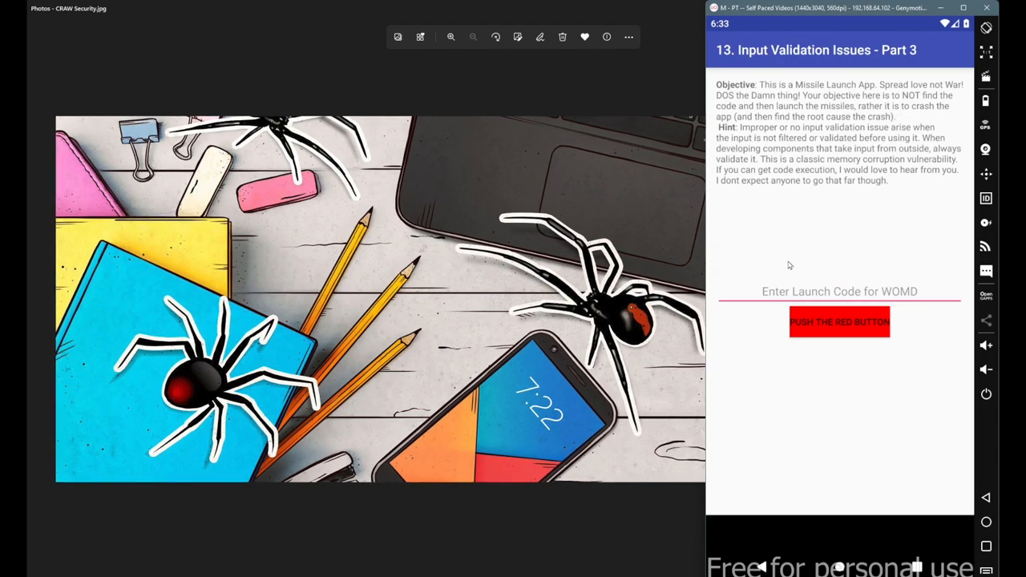
pyautogui.moveTo(835, 286)
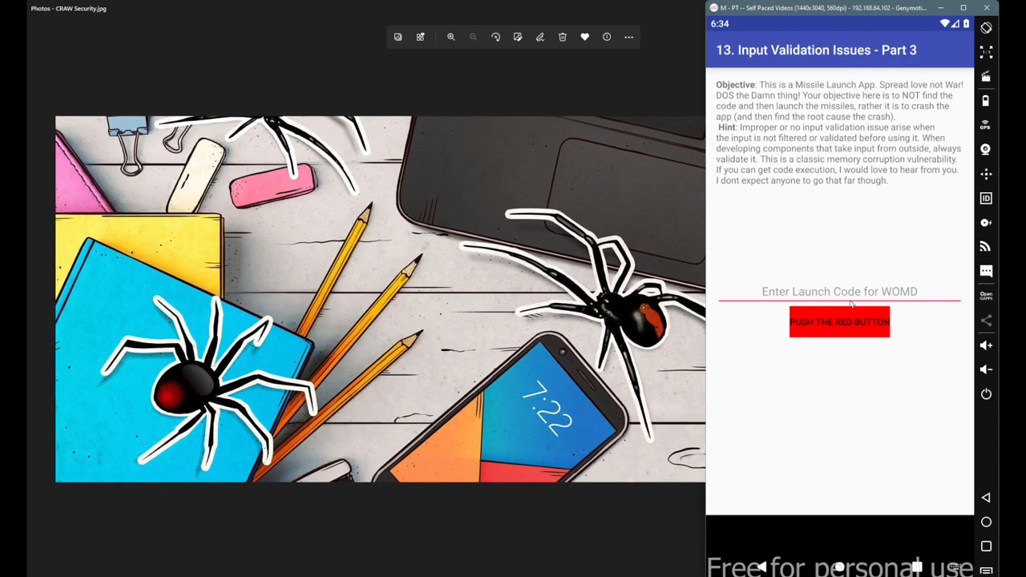
pyautogui.write('1234567890')
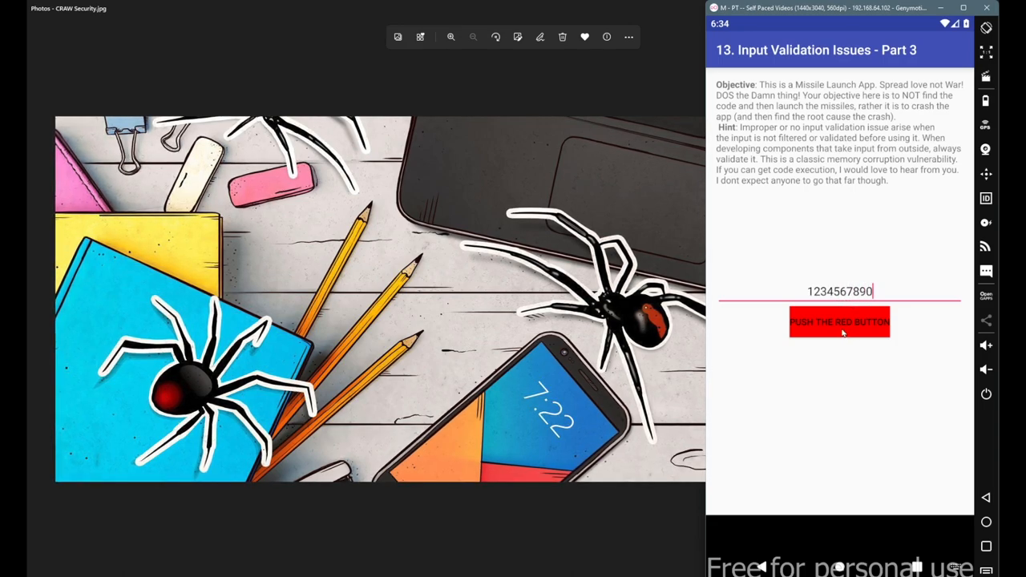
pyautogui.click(840, 321)
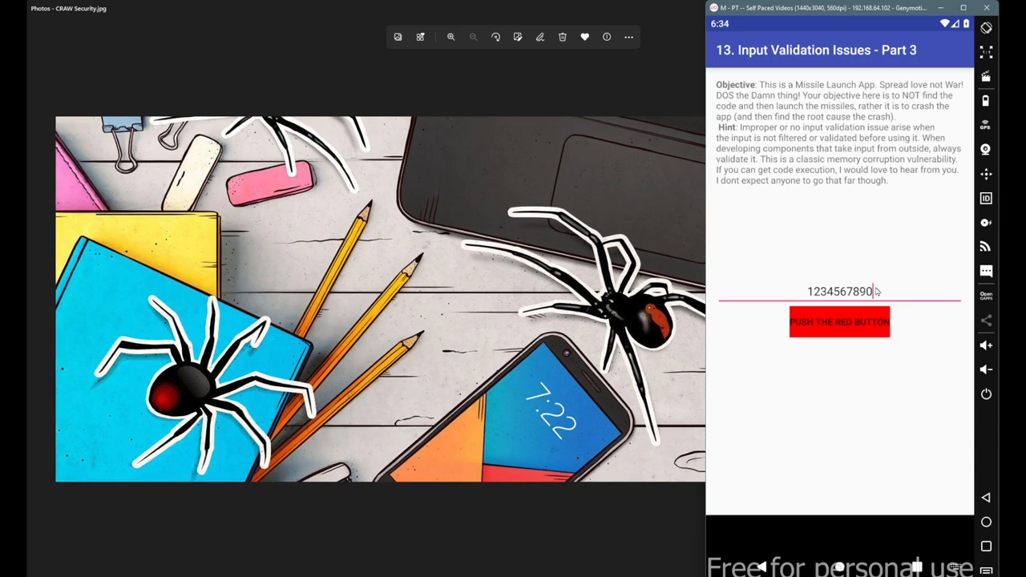
pyautogui.write('1234567890')
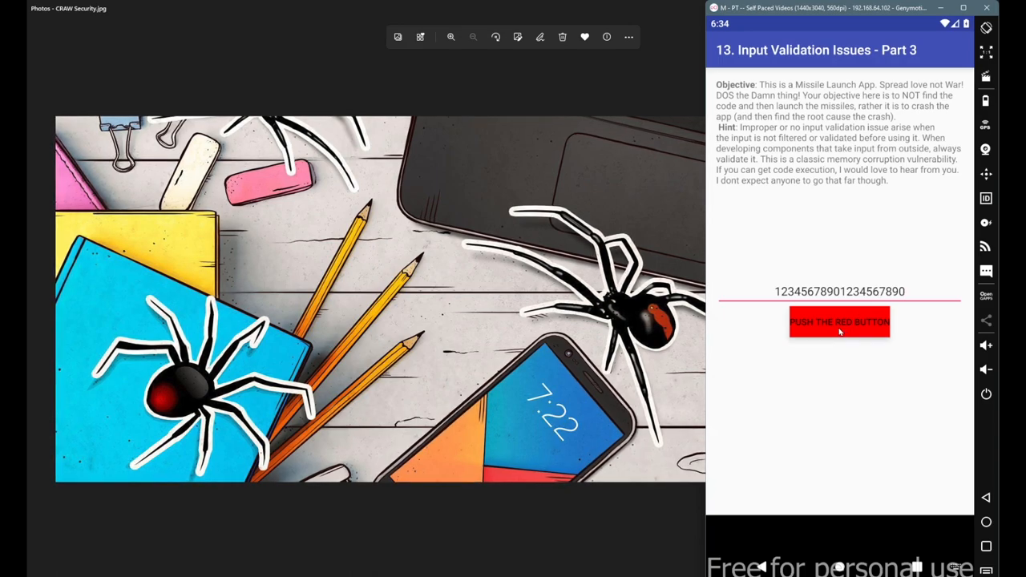
# Try the 20-digit code, extend it to 32 digits, and press the red button again
pyautogui.click(839, 322)
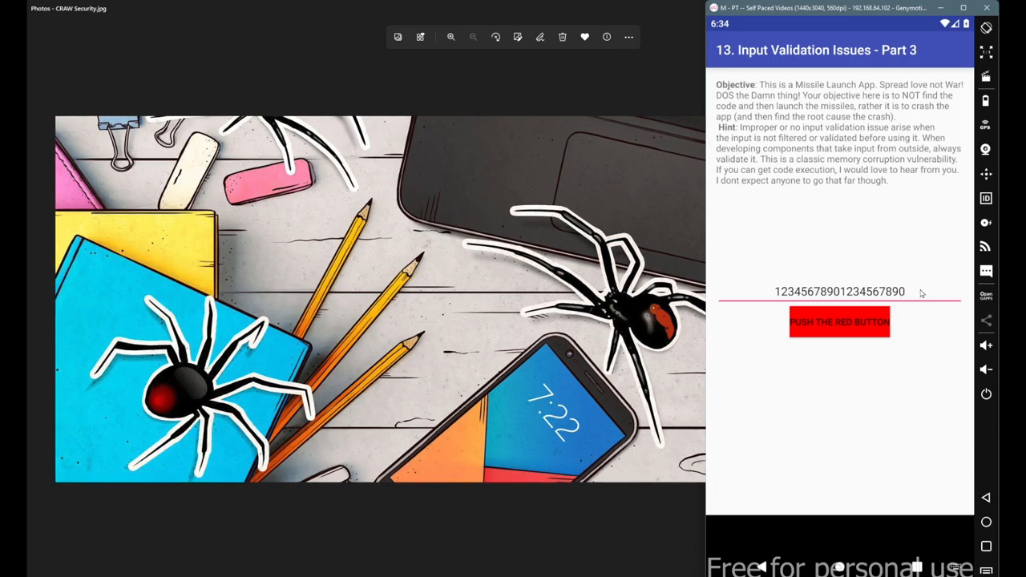
pyautogui.write('123')
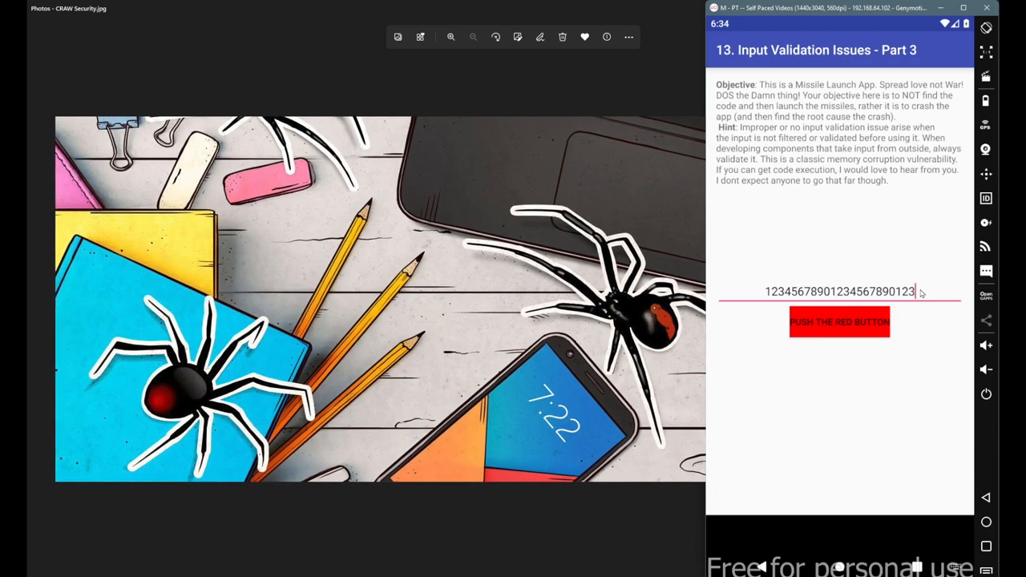
pyautogui.write('4567')
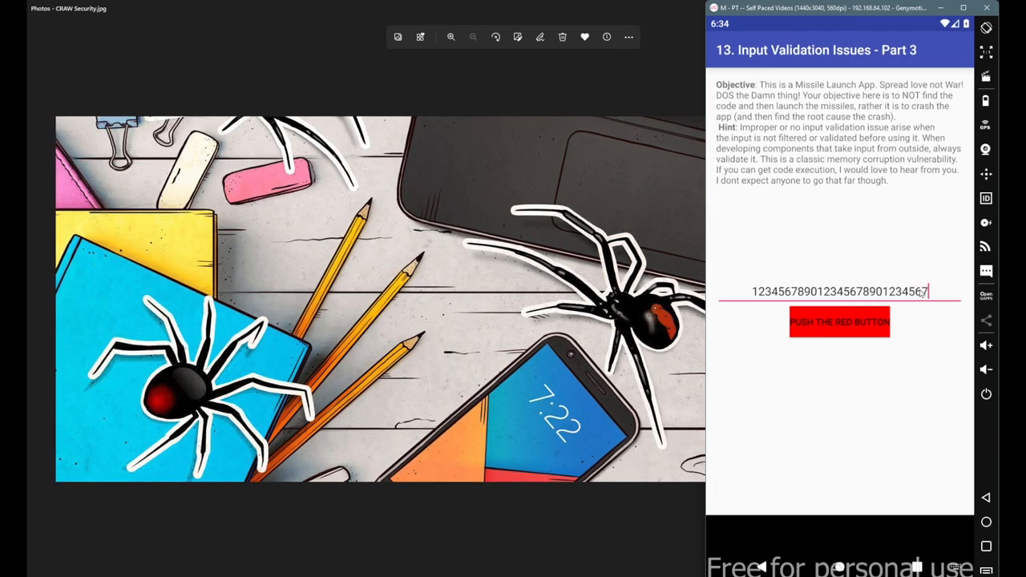
pyautogui.write('890')
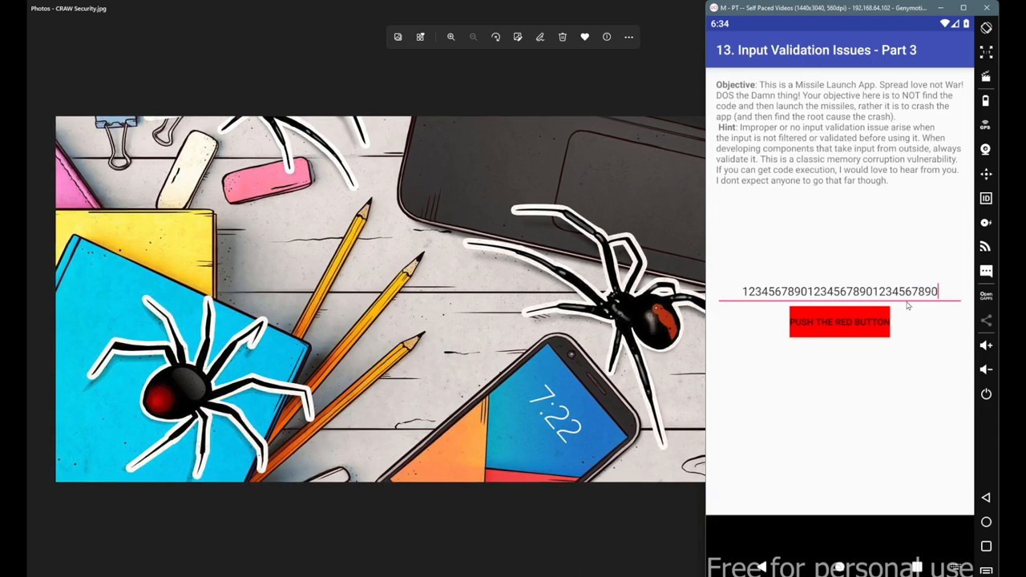
pyautogui.click(840, 321)
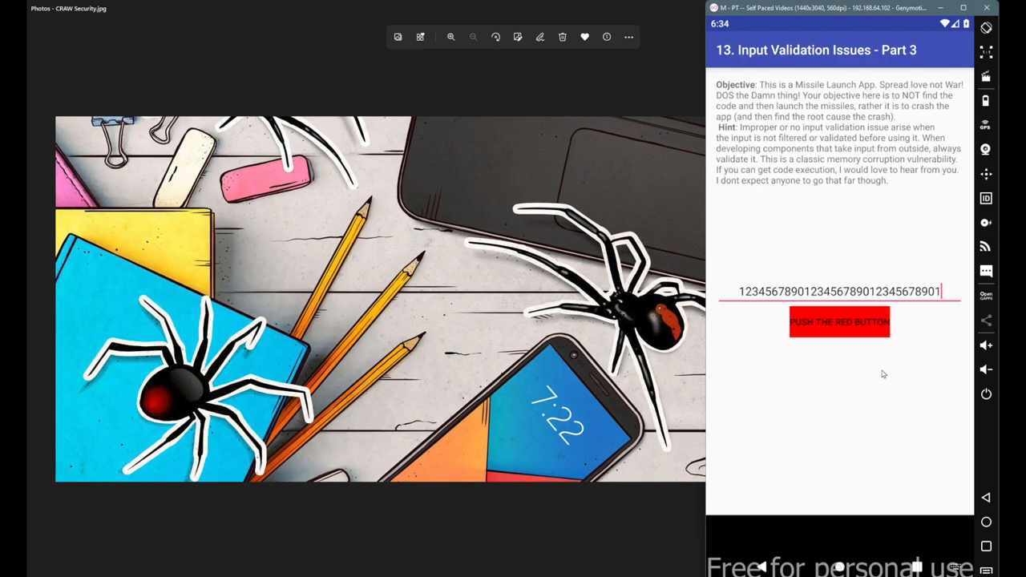
pyautogui.click(839, 321)
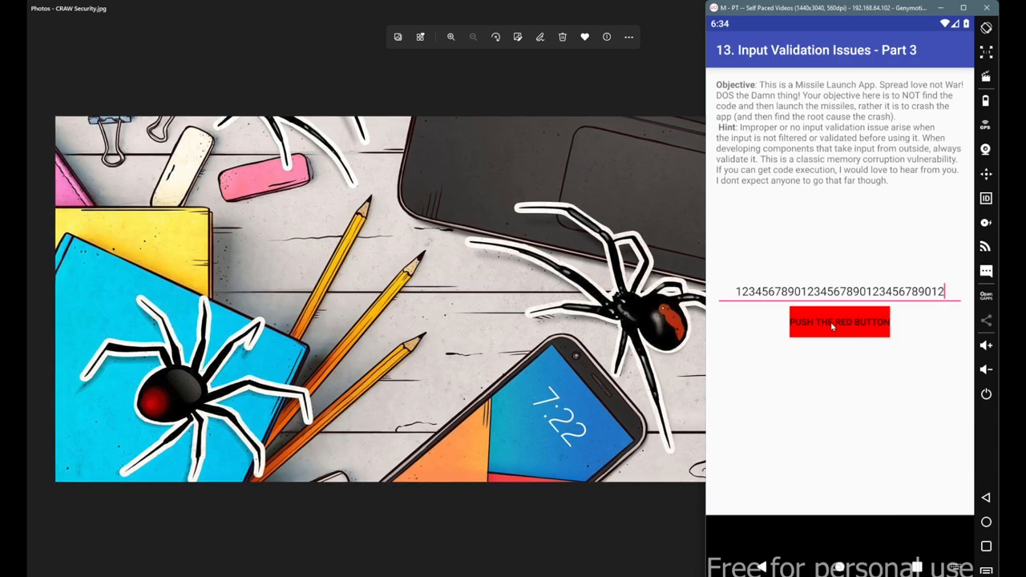
# Submit the 32-digit launch code so DIVA crashes back to its challenge list
pyautogui.click(839, 322)
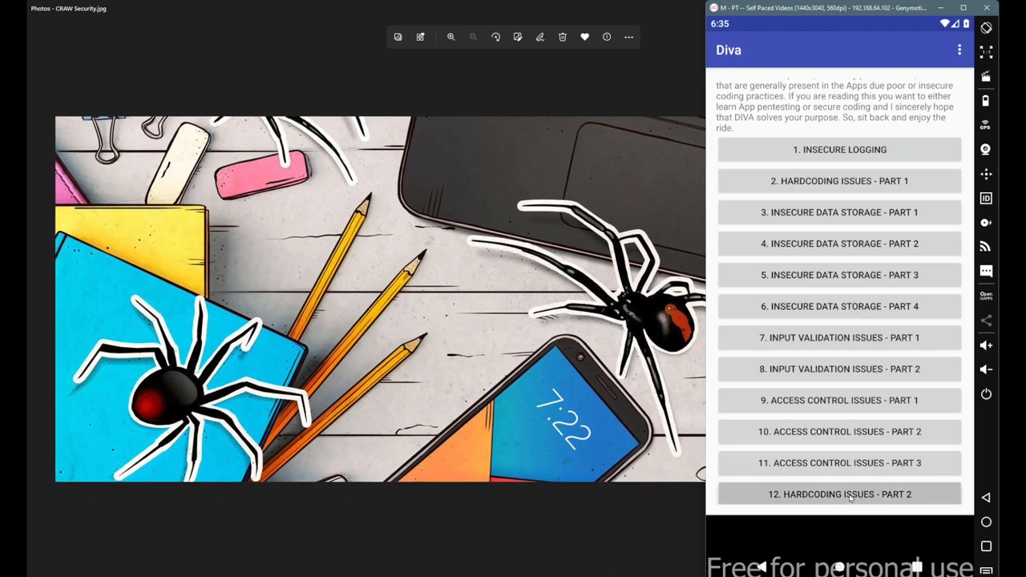
# Open challenge 12, Hardcoding Issues - Part 2, from the DIVA list
pyautogui.click(839, 494)
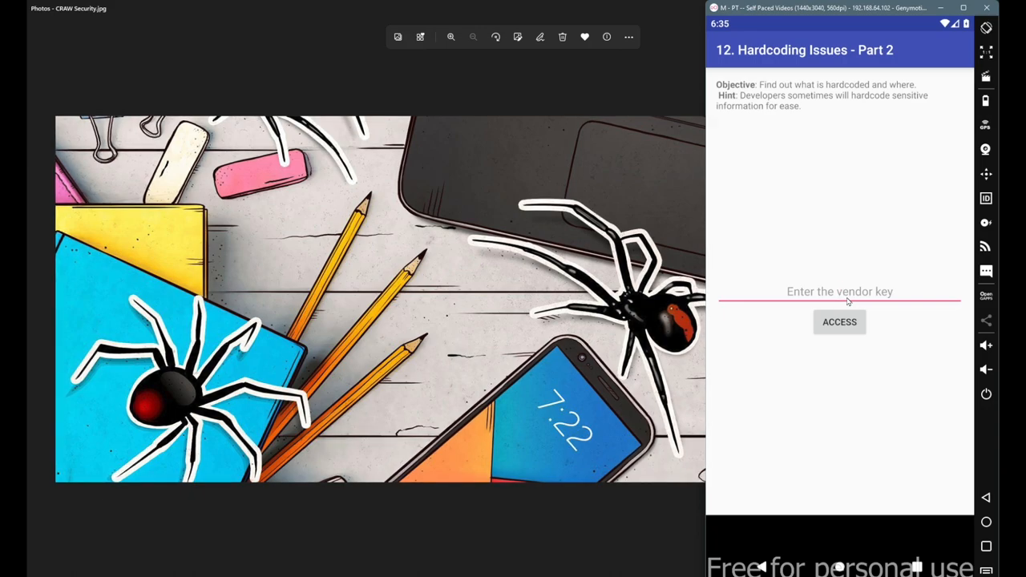
pyautogui.moveTo(920, 362)
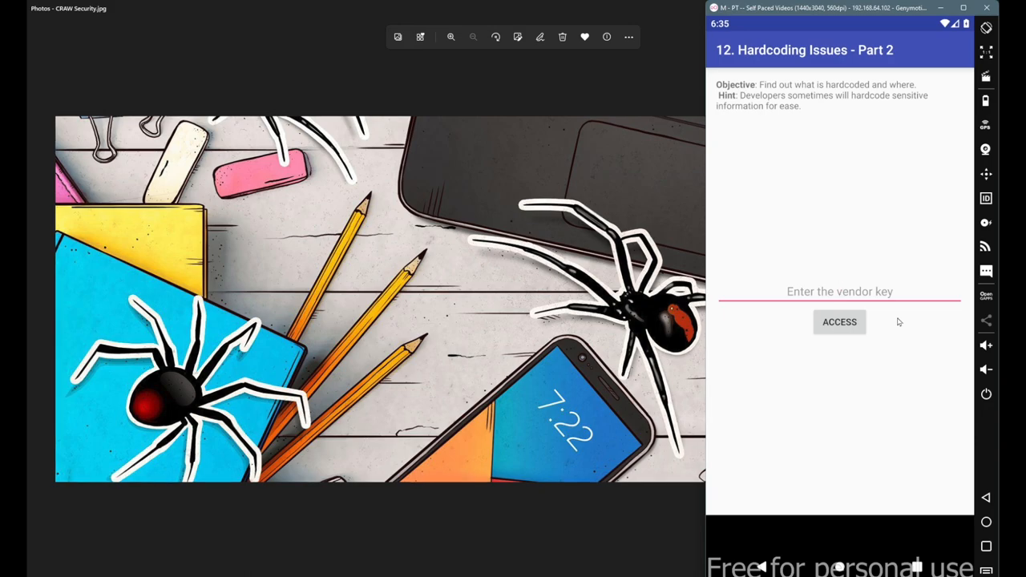
pyautogui.click(840, 291)
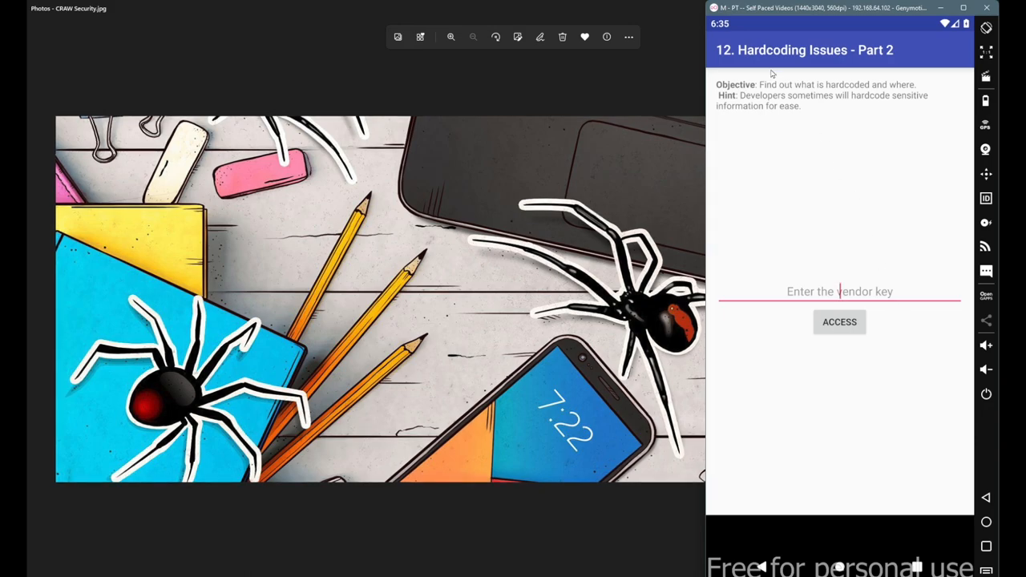